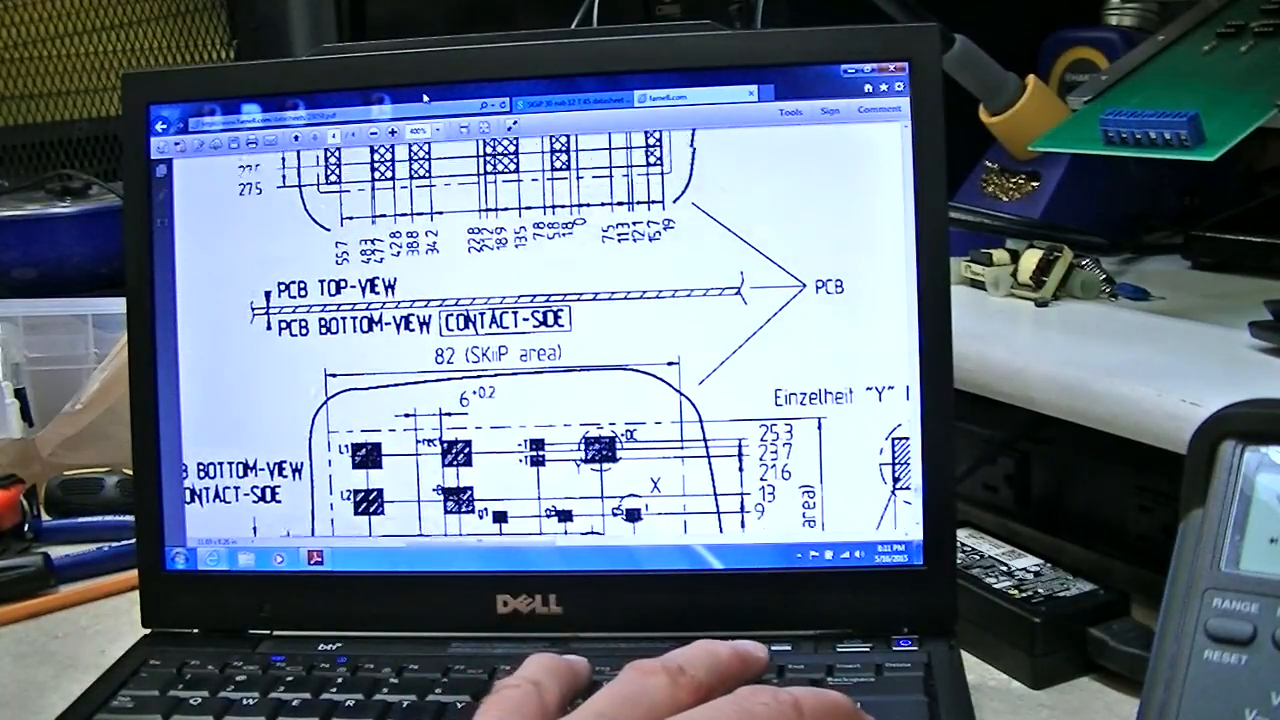
pyautogui.scroll(-3)
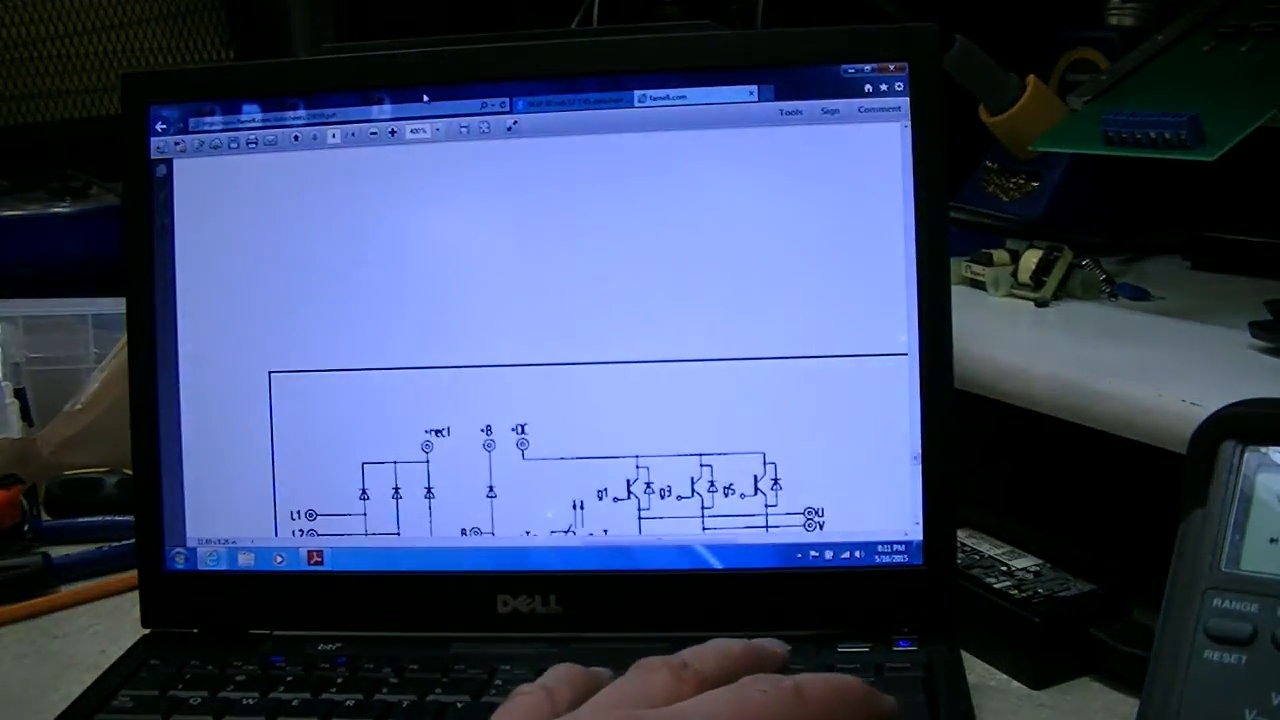
pyautogui.scroll(-3)
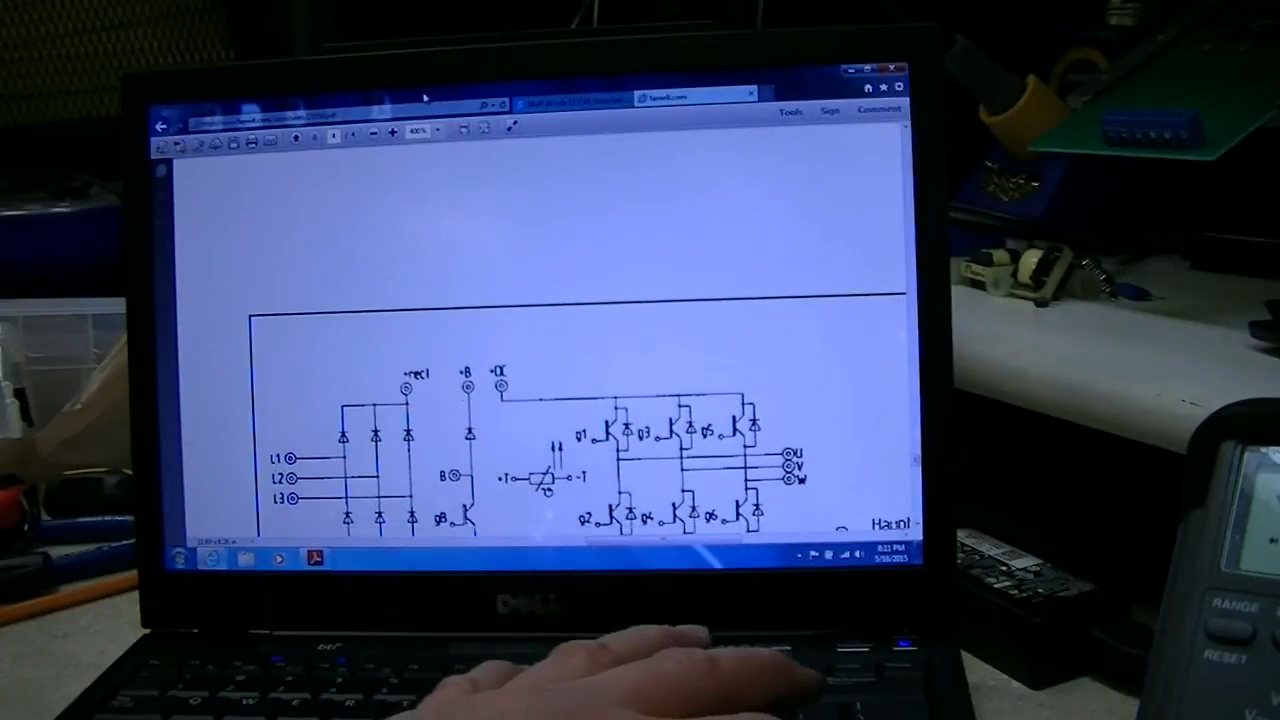
pyautogui.scroll(-3)
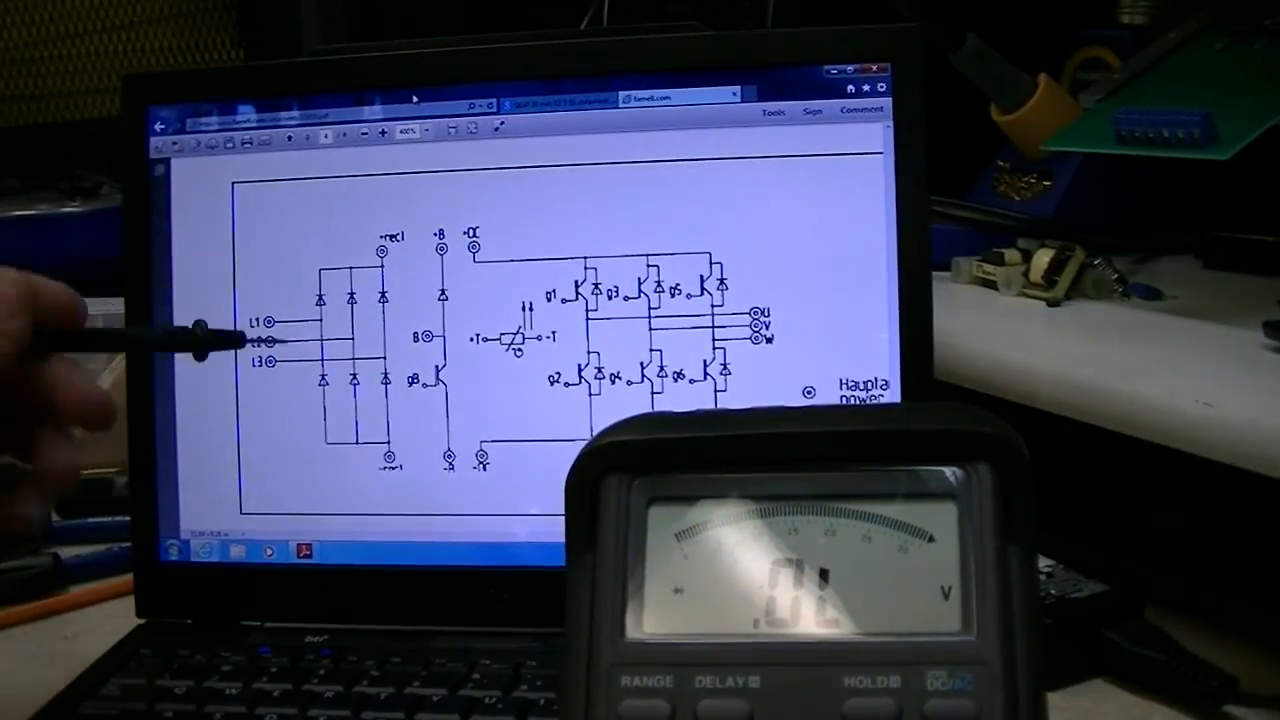
pyautogui.moveTo(400, 250)
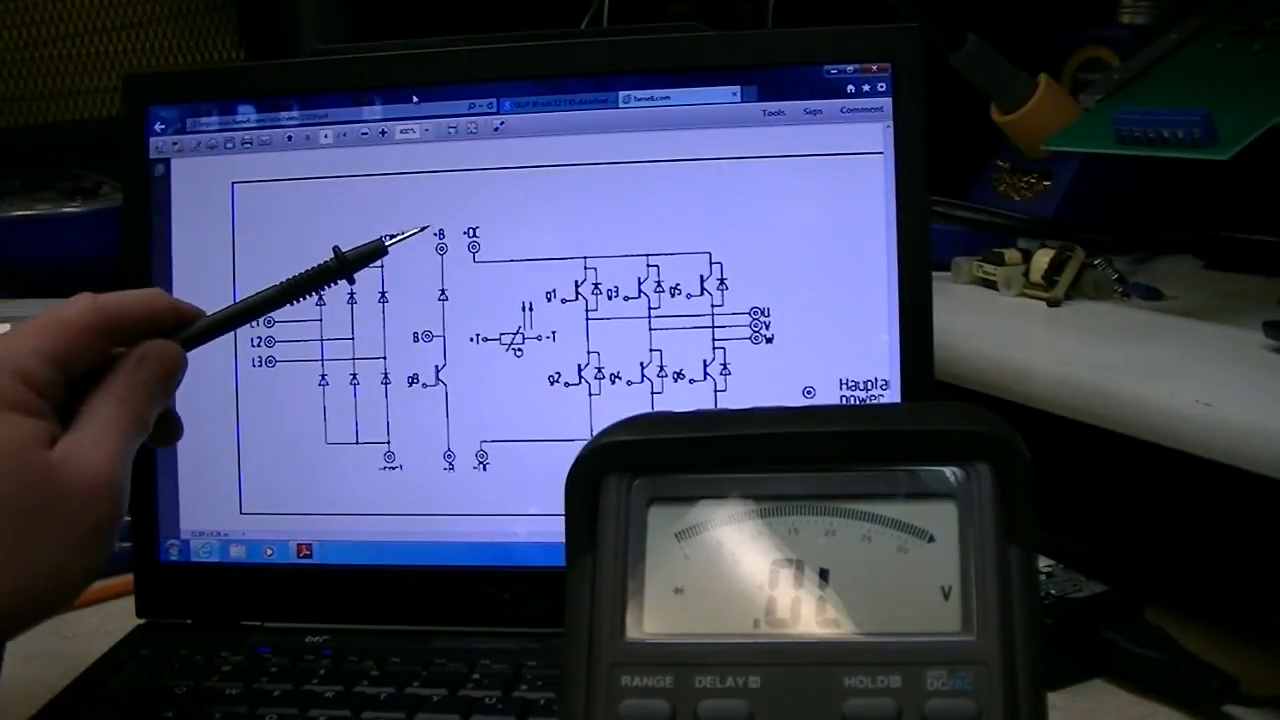